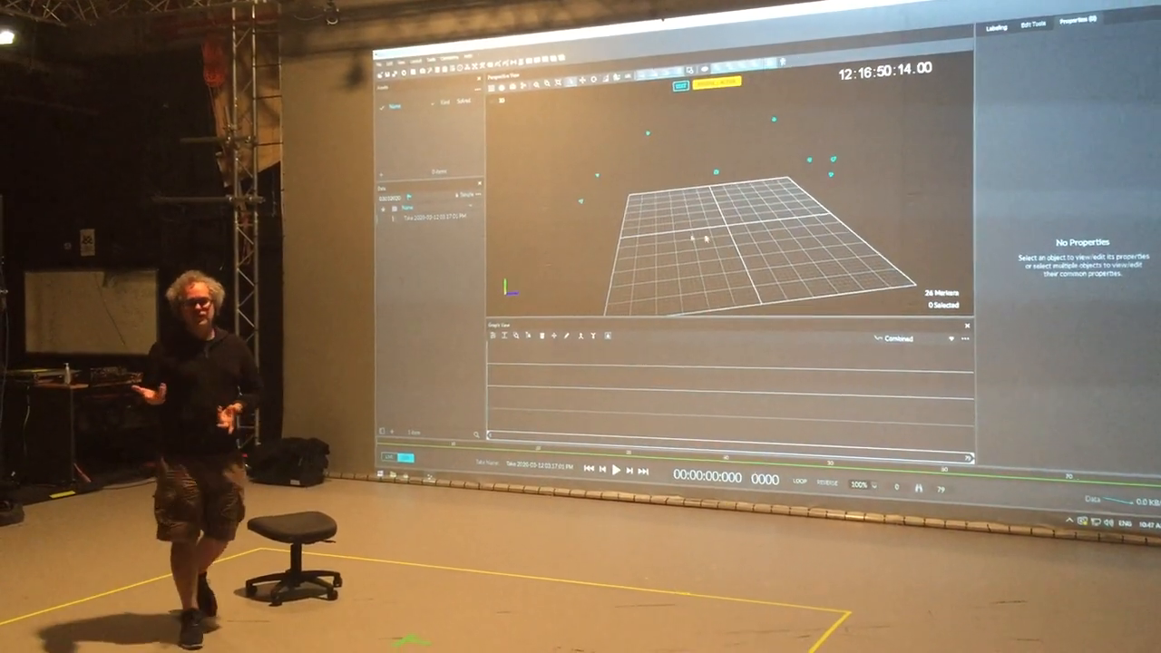
Select the recorded take so its frame rate, reconstruction and calibration details list in Properties
{"action": "left_click", "coordinate": [409, 200]}
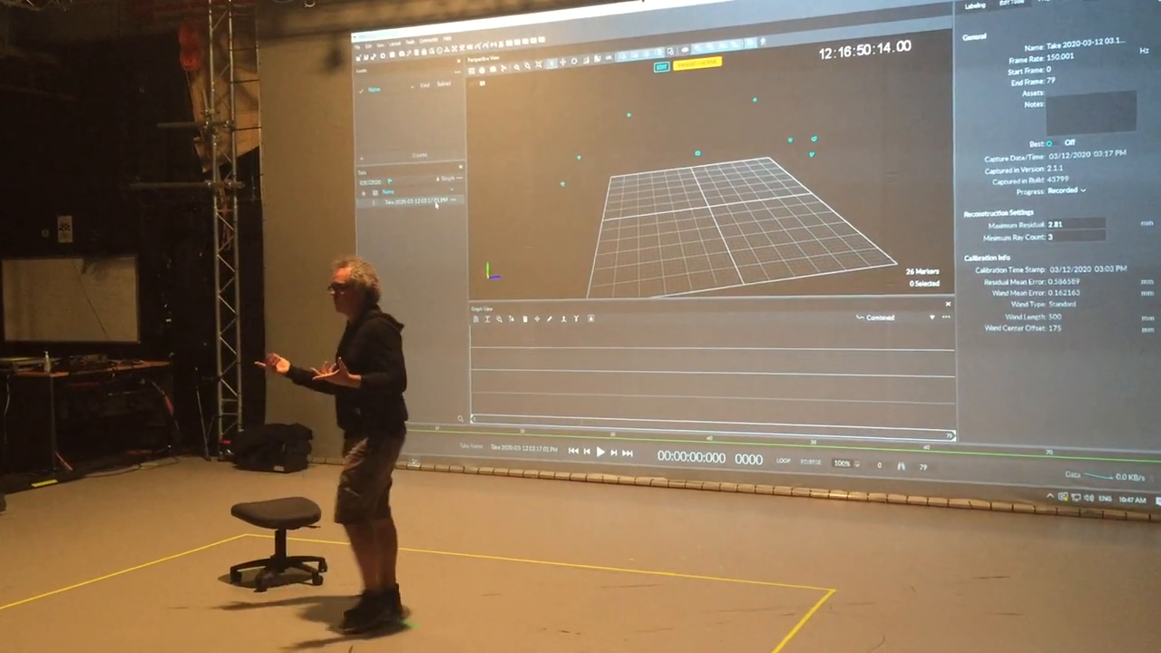